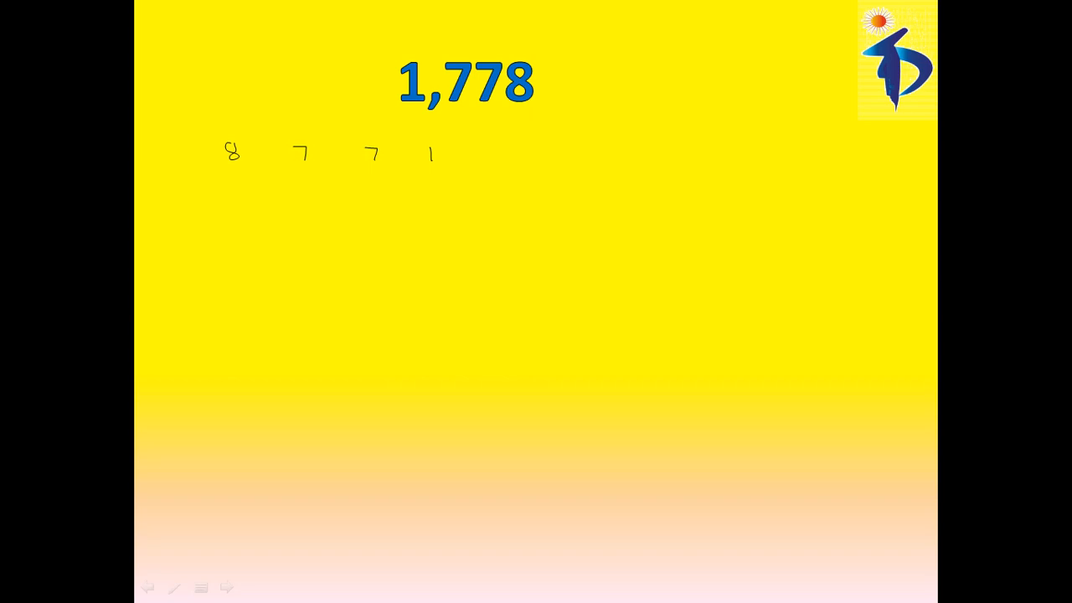
- Write multipliers 1, 3, 2, 6 under digits 8 7 7 1, rule them and start 8 + 21 + 14 +
{"action": "left_click_drag", "start_coordinate": [244, 174], "coordinate": [241, 185]}
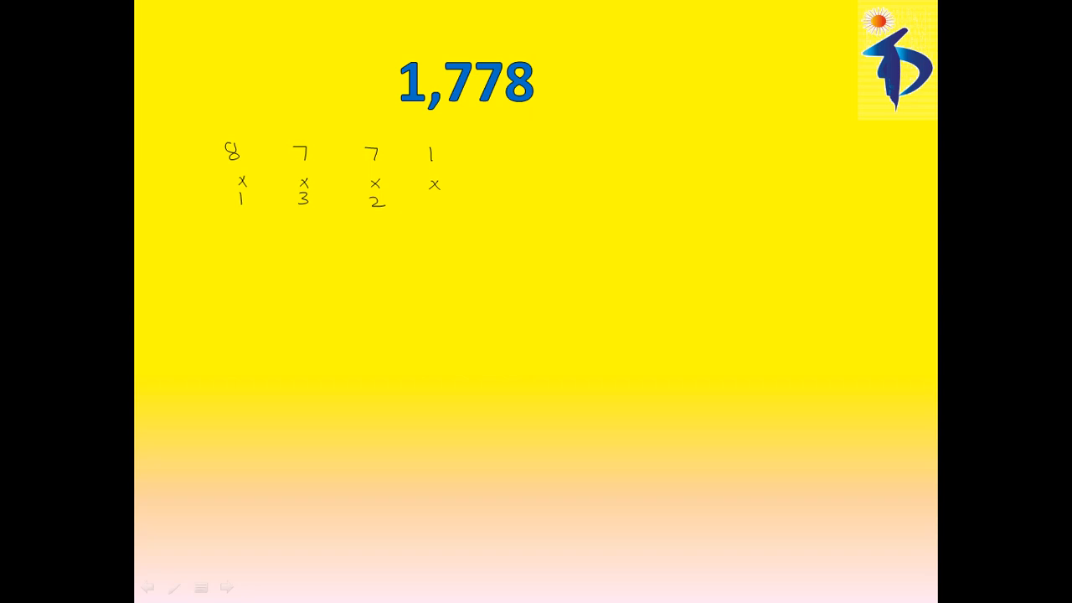
{"action": "left_click_drag", "start_coordinate": [434, 197], "coordinate": [437, 208]}
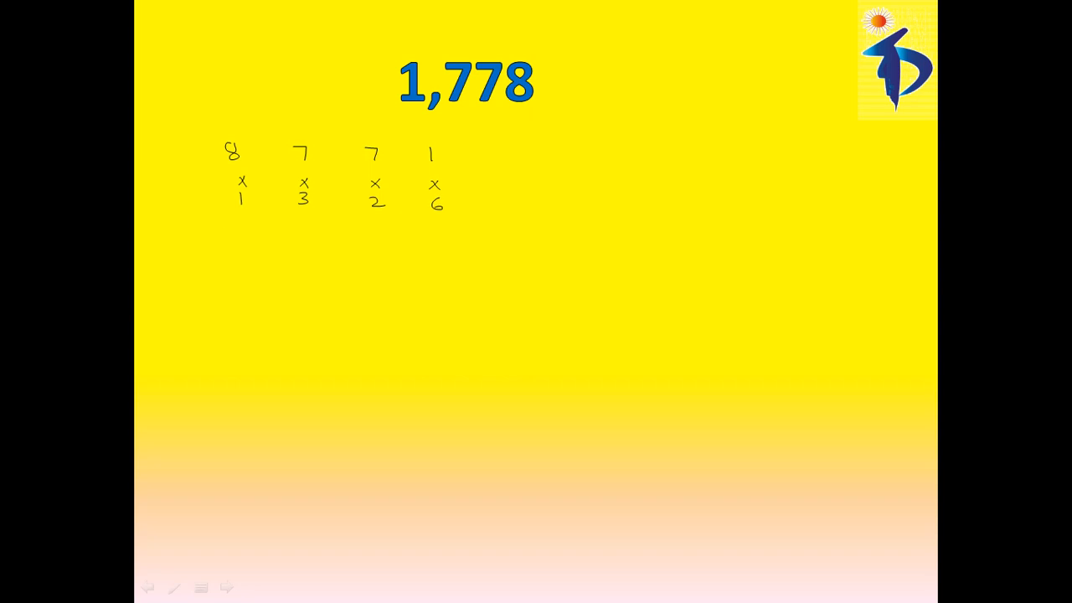
{"action": "left_click_drag", "start_coordinate": [226, 224], "coordinate": [459, 225]}
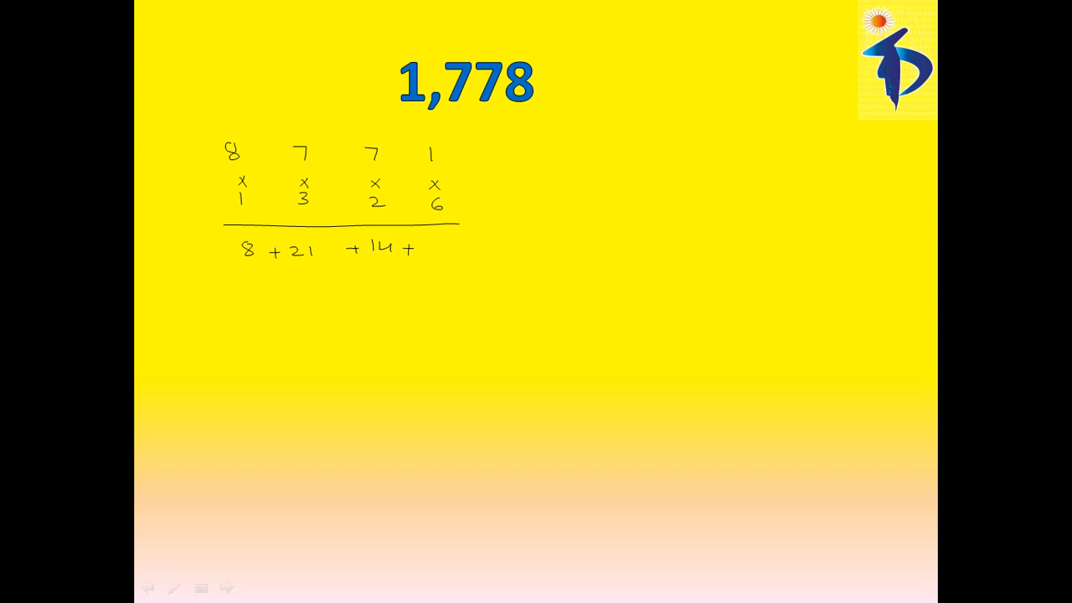
- Finish the sum as + 6 = 49 and tick the result
{"action": "type", "text": "6 = 49"}
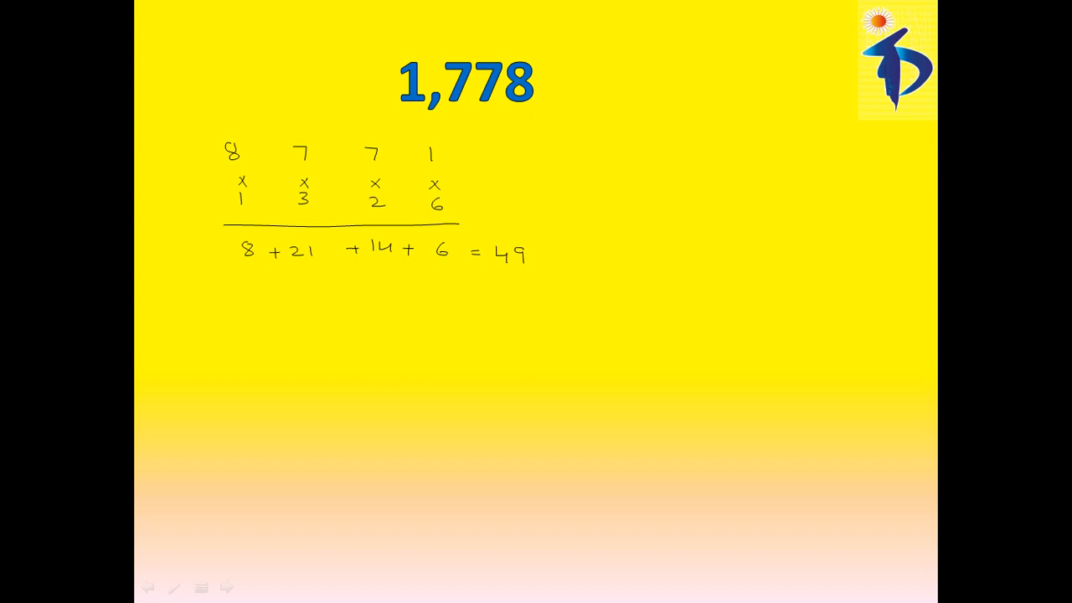
{"action": "left_click_drag", "start_coordinate": [533, 248], "coordinate": [561, 264]}
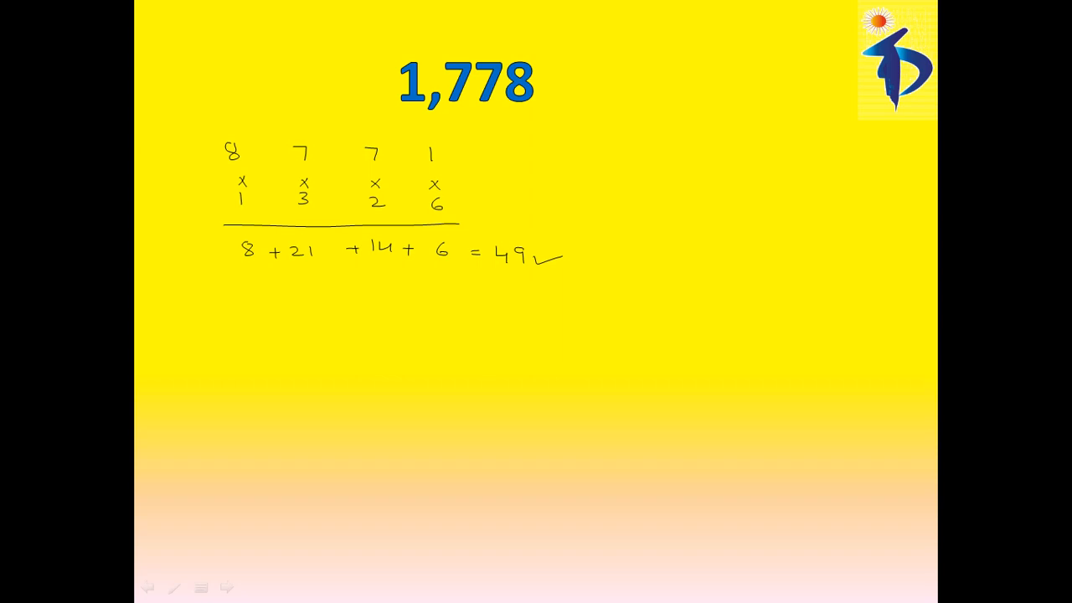
{"action": "left_click_drag", "start_coordinate": [411, 63], "coordinate": [549, 66]}
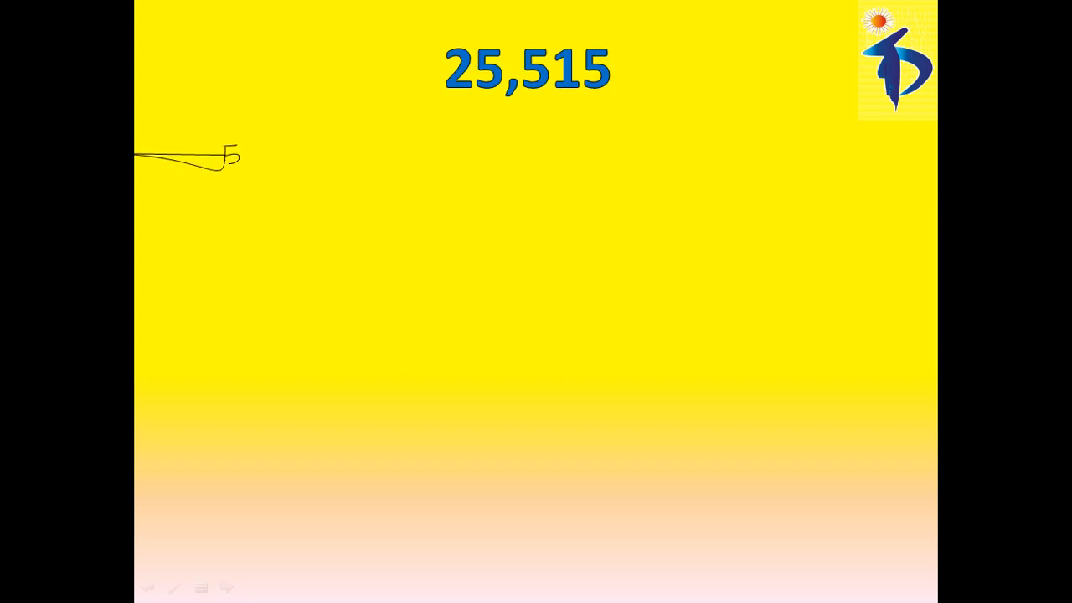
- Write reversed digits 5 1 5 5 2 of 25,515 with multipliers 1, 3, 2, 6, 4 beneath
{"action": "left_click_drag", "start_coordinate": [267, 147], "coordinate": [282, 147]}
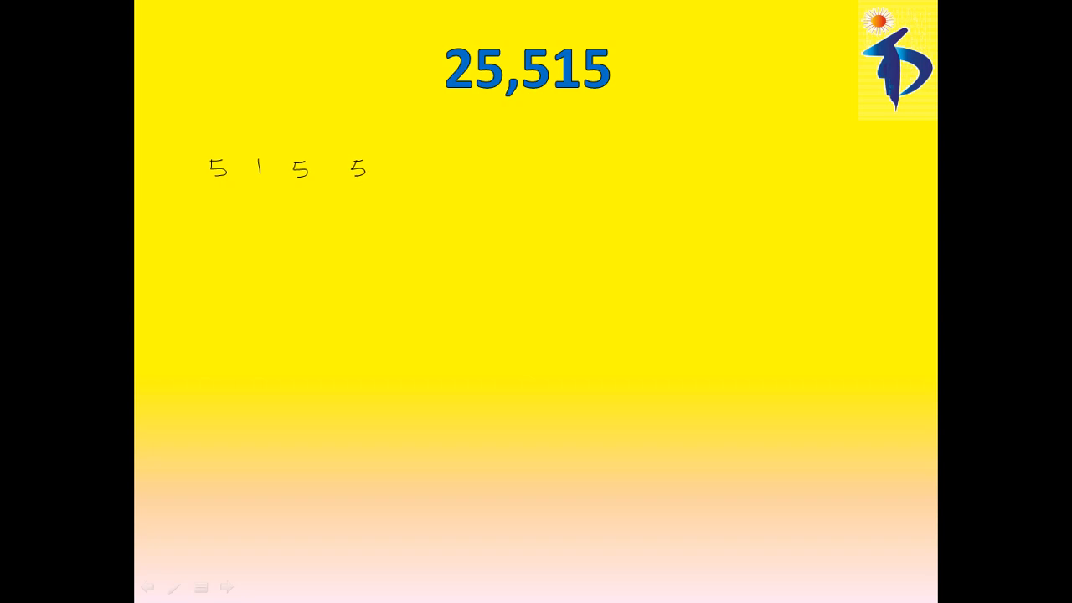
{"action": "left_click_drag", "start_coordinate": [388, 164], "coordinate": [410, 171]}
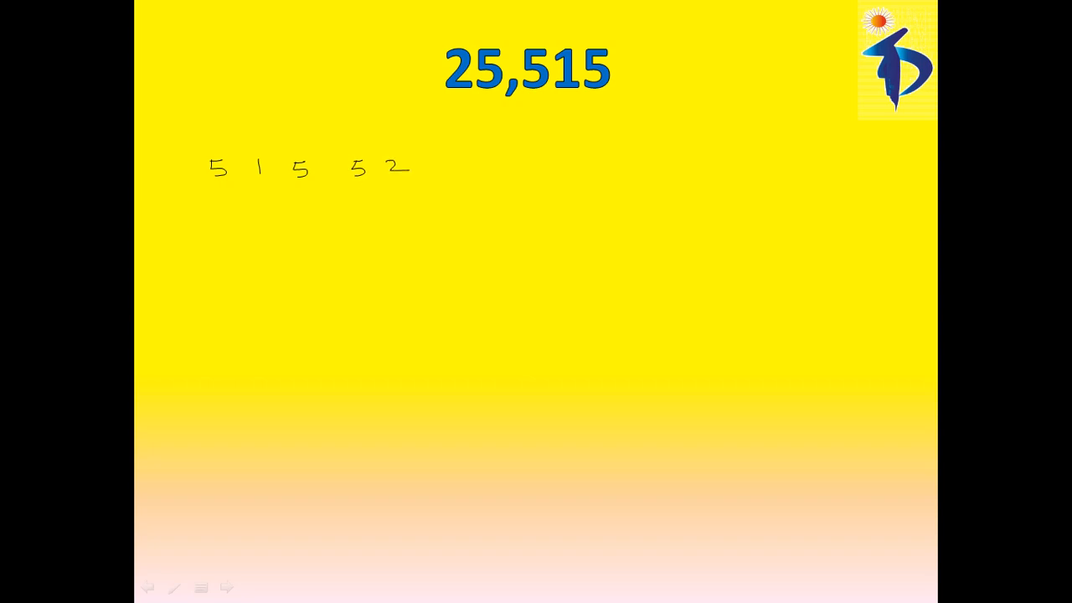
{"action": "left_click_drag", "start_coordinate": [219, 184], "coordinate": [225, 216]}
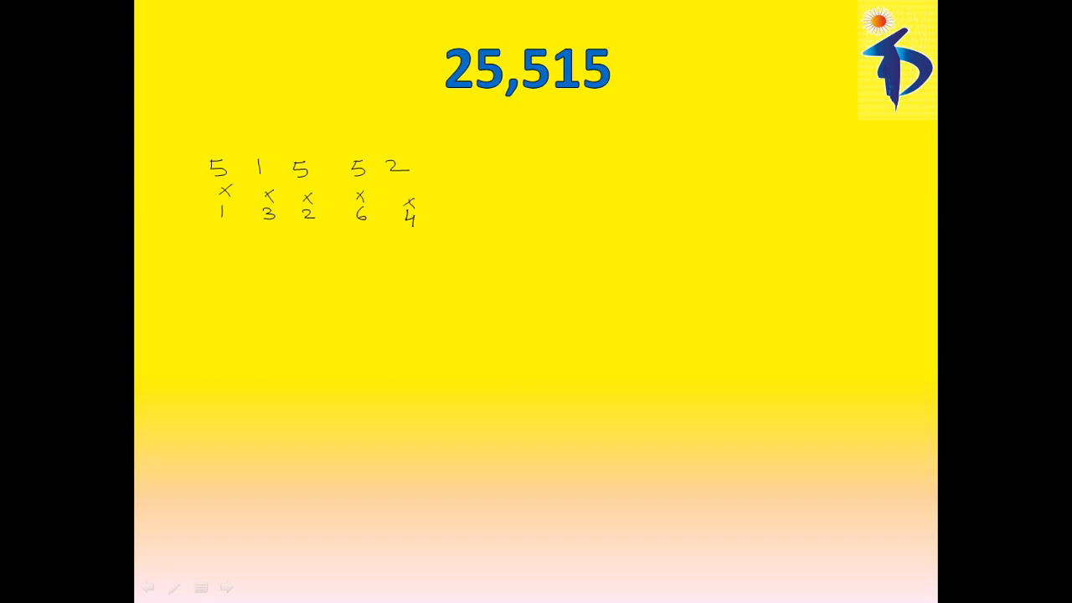
{"action": "left_click_drag", "start_coordinate": [191, 245], "coordinate": [376, 241]}
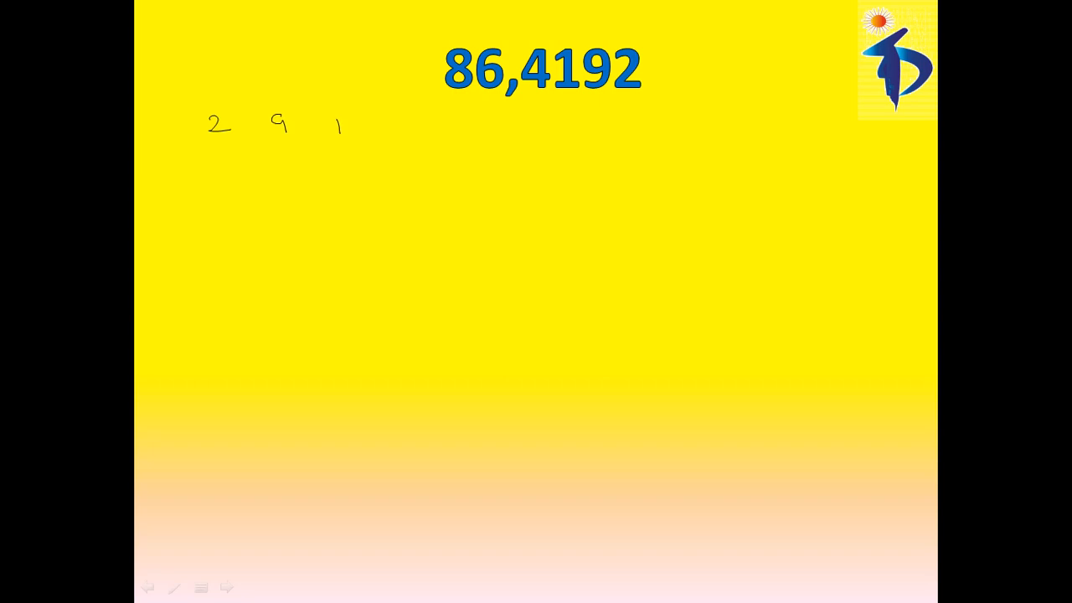
- Finish reversed digits 2 9 1 4 6 8 over multipliers 1, 3, 2, 6, 4, 5 and start a rule
{"action": "left_click_drag", "start_coordinate": [393, 120], "coordinate": [455, 134]}
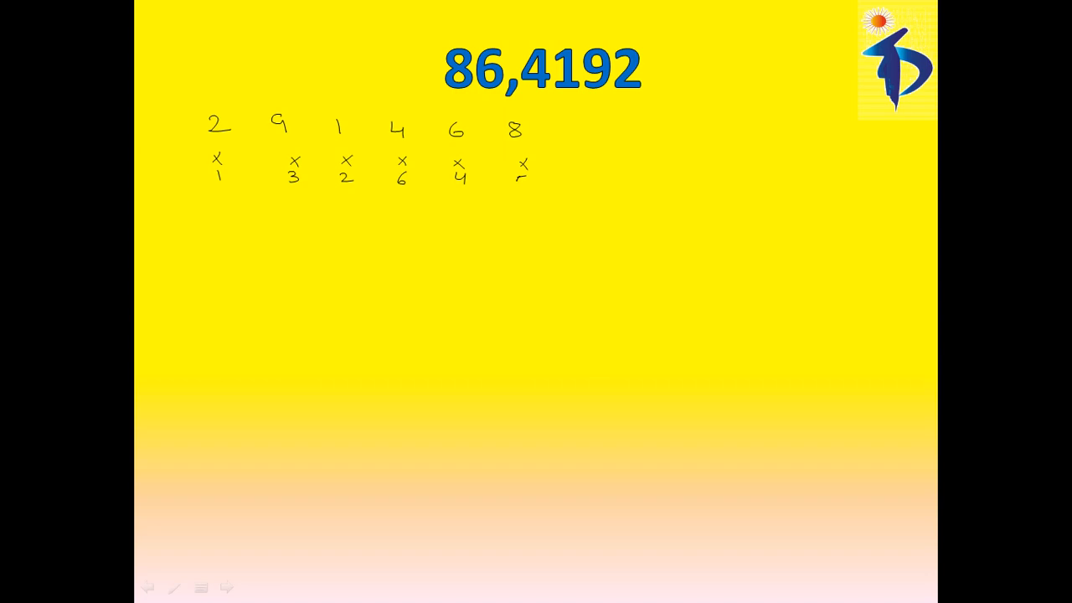
{"action": "left_click_drag", "start_coordinate": [204, 200], "coordinate": [425, 196]}
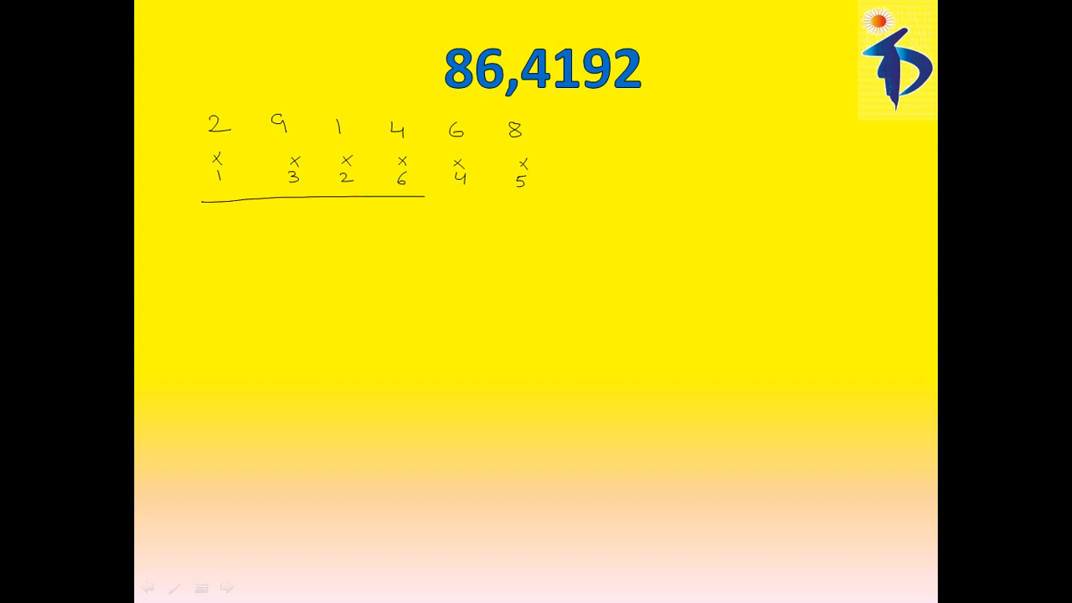
- Extend the rule and write 2 + 27 + 2 + 24 + 24 + 40 = 119 beneath it
{"action": "left_click_drag", "start_coordinate": [422, 194], "coordinate": [553, 196]}
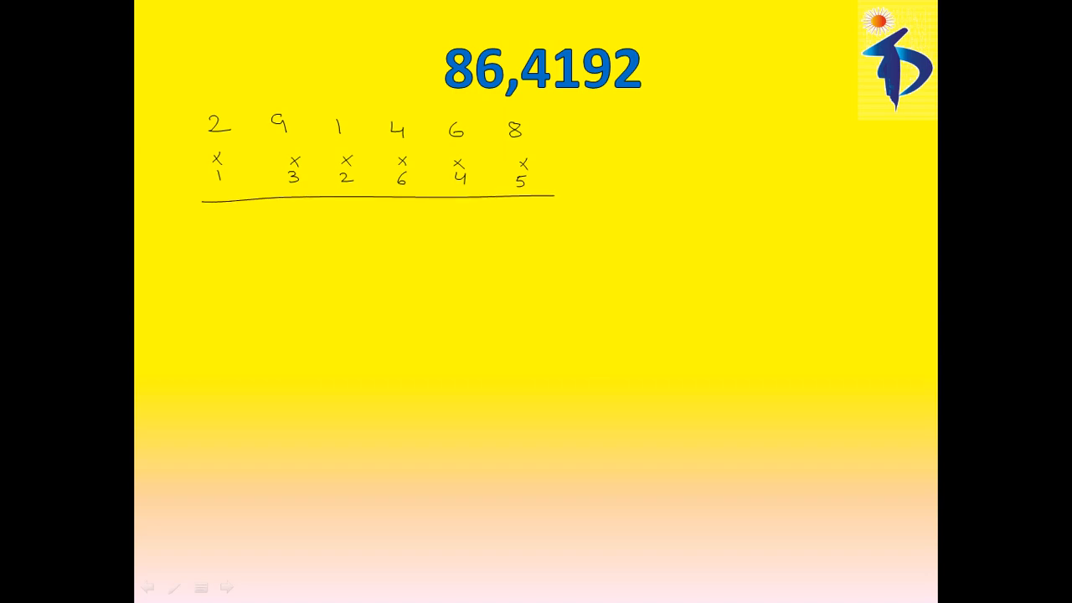
{"action": "type", "text": "2 + 3"}
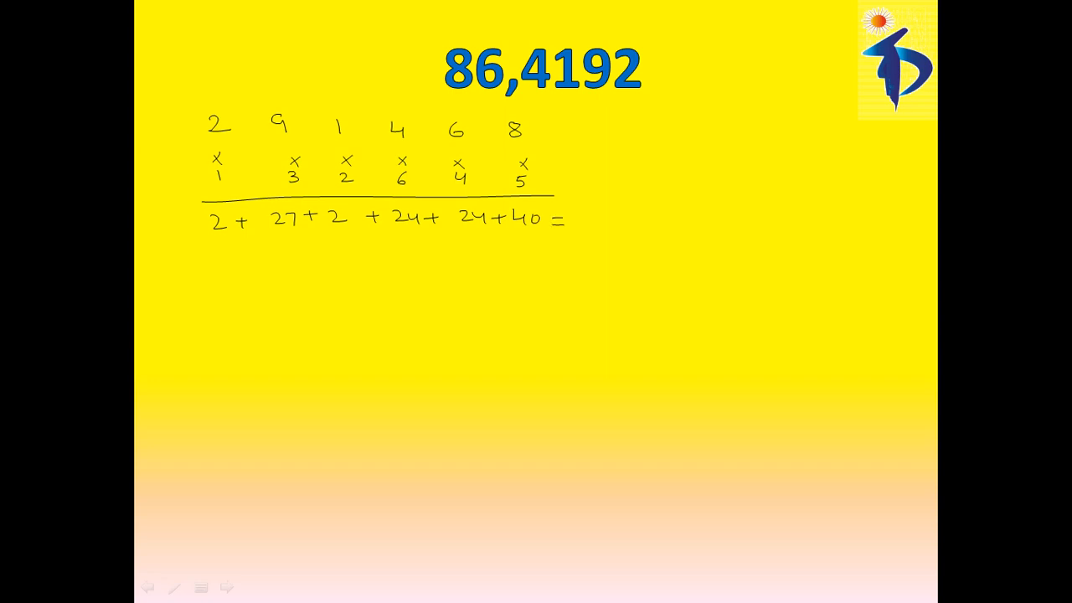
{"action": "type", "text": "1"}
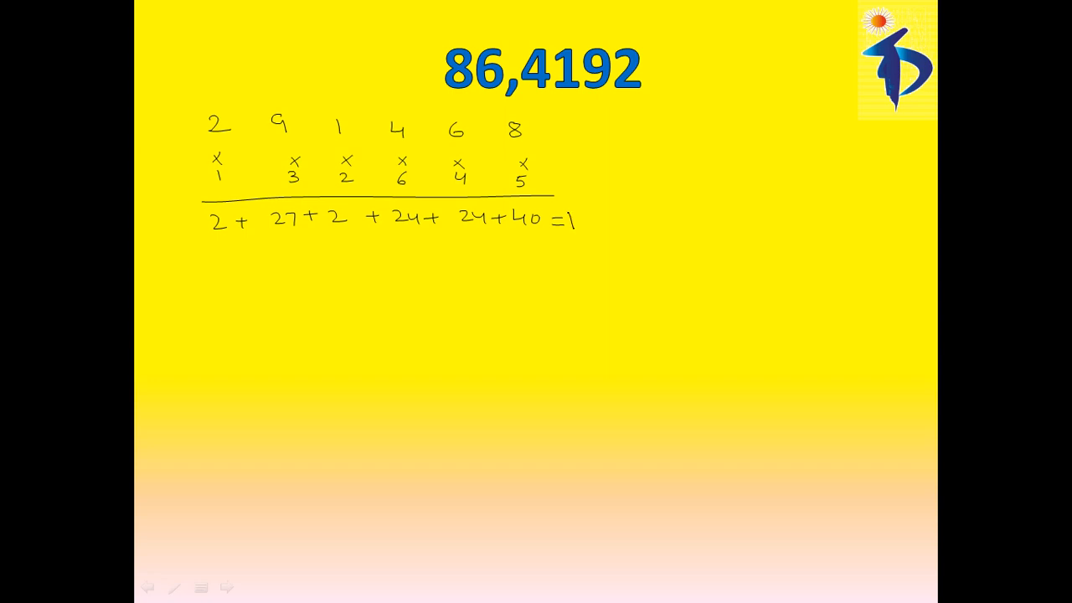
{"action": "type", "text": "19"}
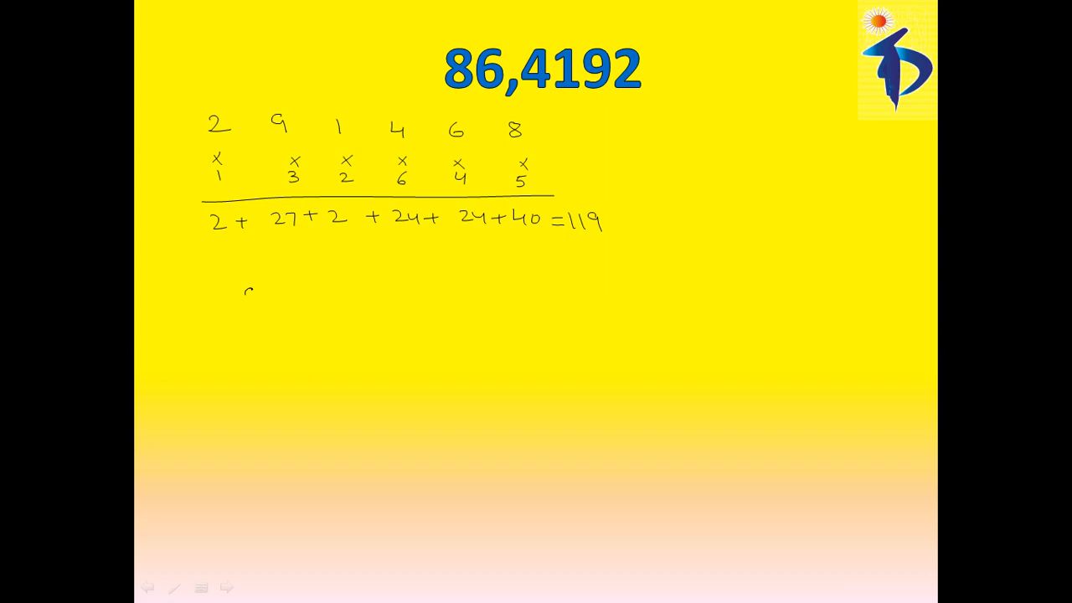
- Write 9 1 1 over multipliers 1, 3, 2, sum 9 + 3 + 2 = 14 and tick it
{"action": "type", "text": "91"}
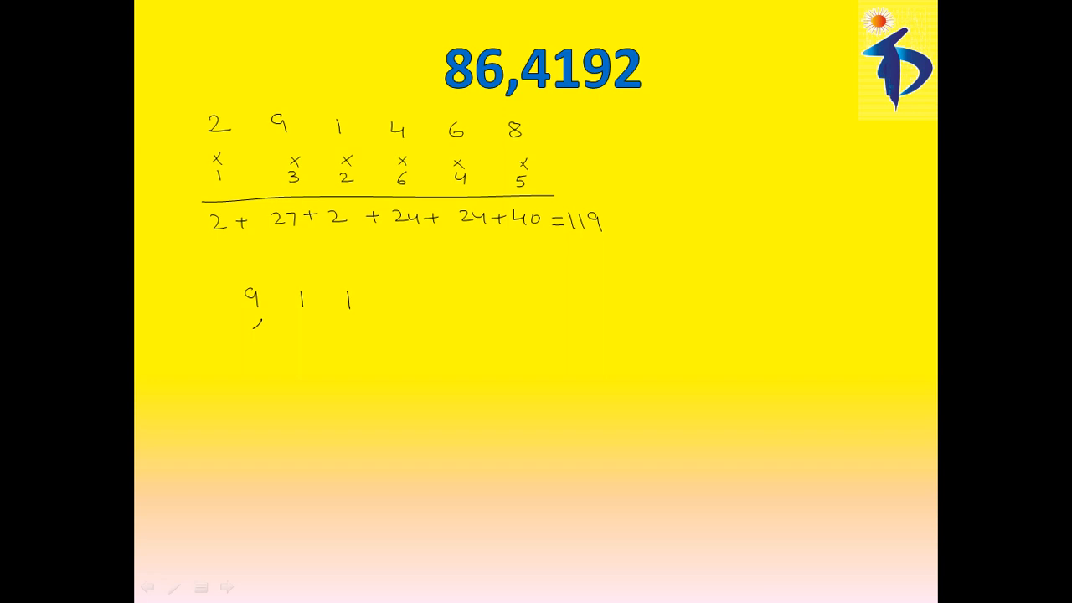
{"action": "left_click_drag", "start_coordinate": [255, 321], "coordinate": [258, 343]}
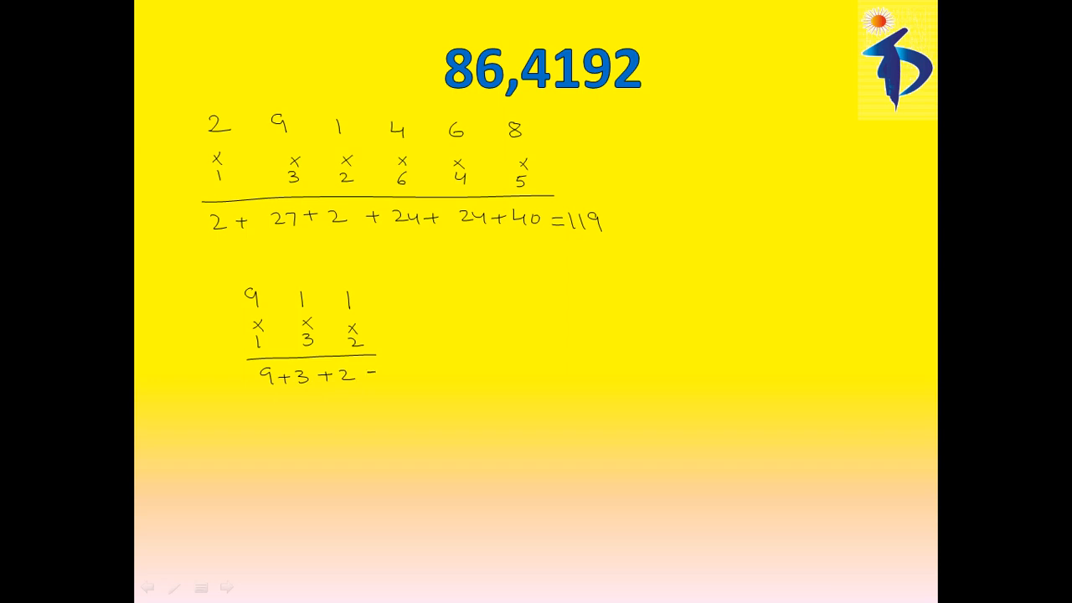
{"action": "type", "text": "="}
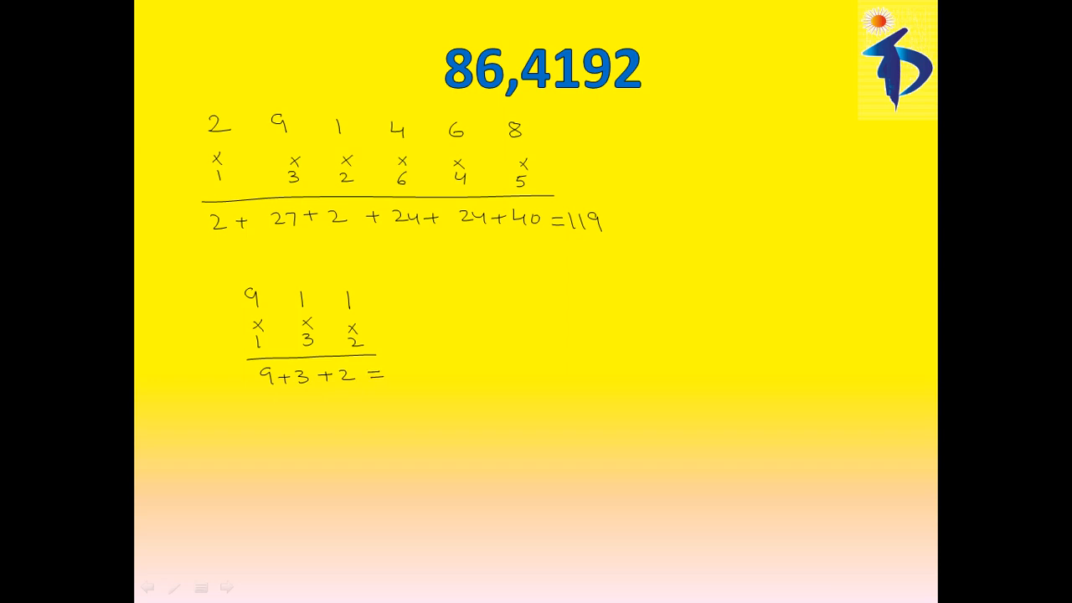
{"action": "type", "text": "1"}
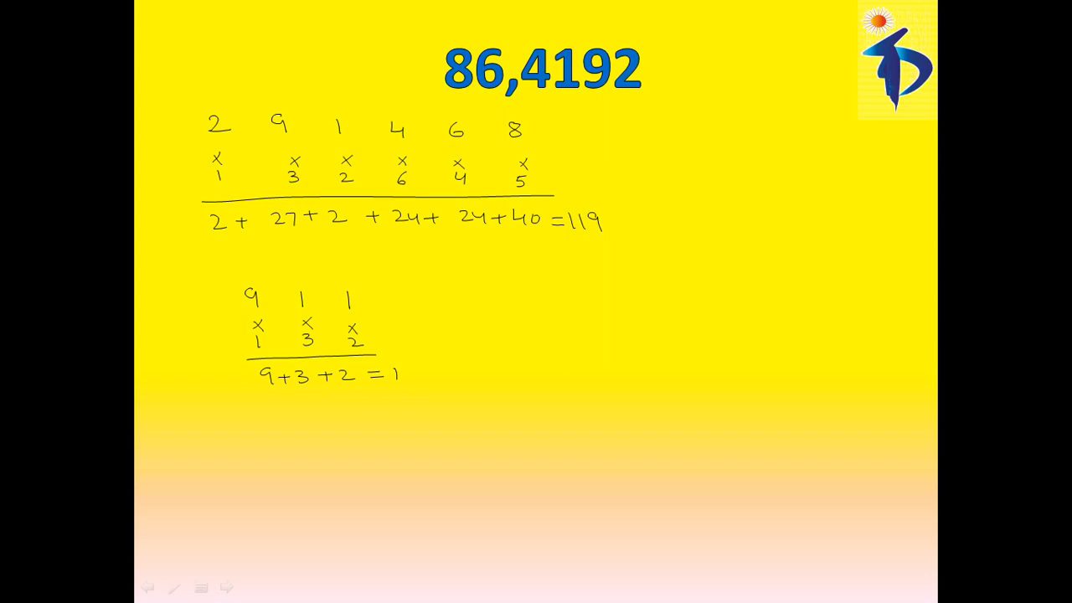
{"action": "left_click_drag", "start_coordinate": [402, 372], "coordinate": [455, 377]}
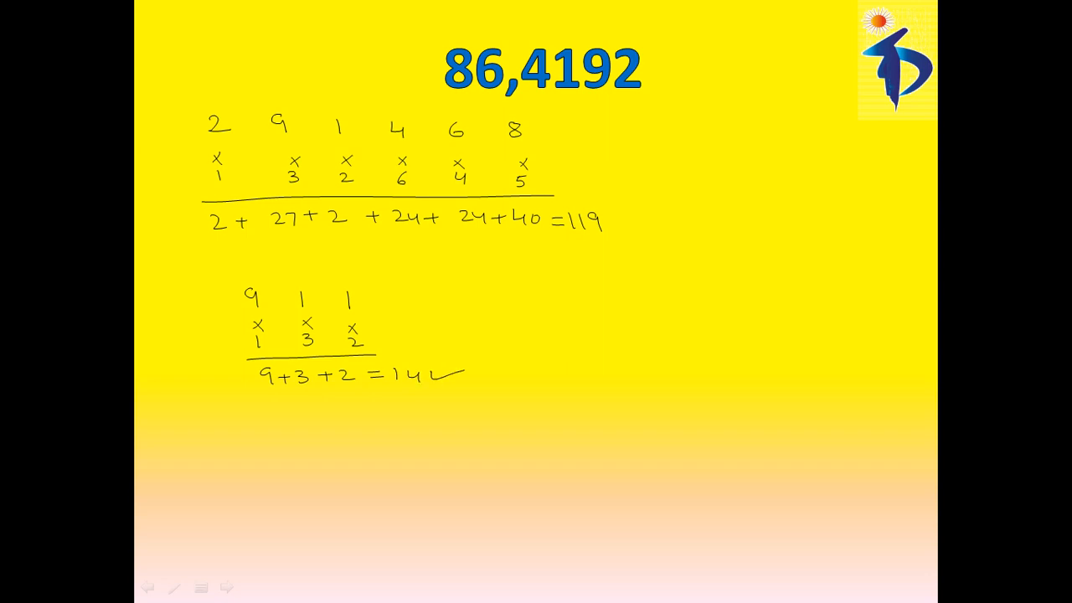